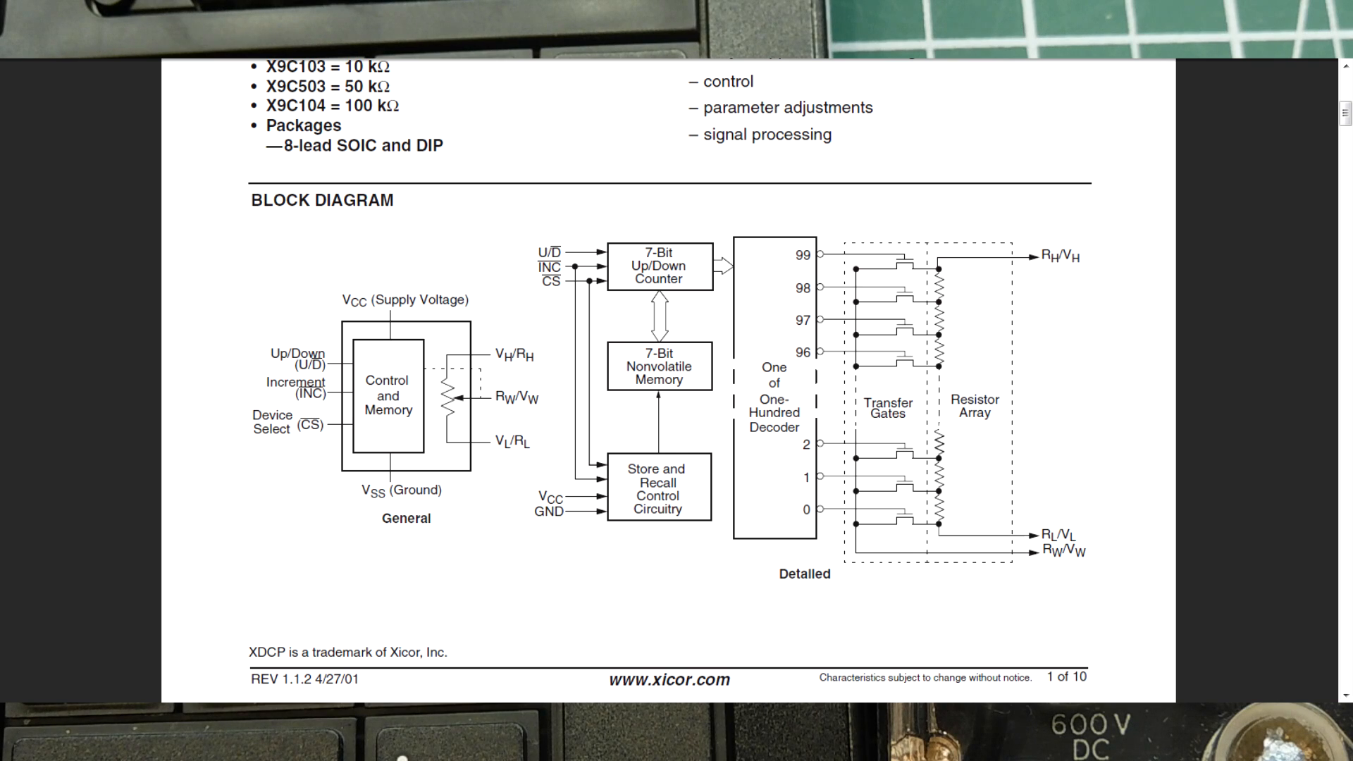
{"action": "scroll", "scroll_direction": "down", "scroll_amount": 3}
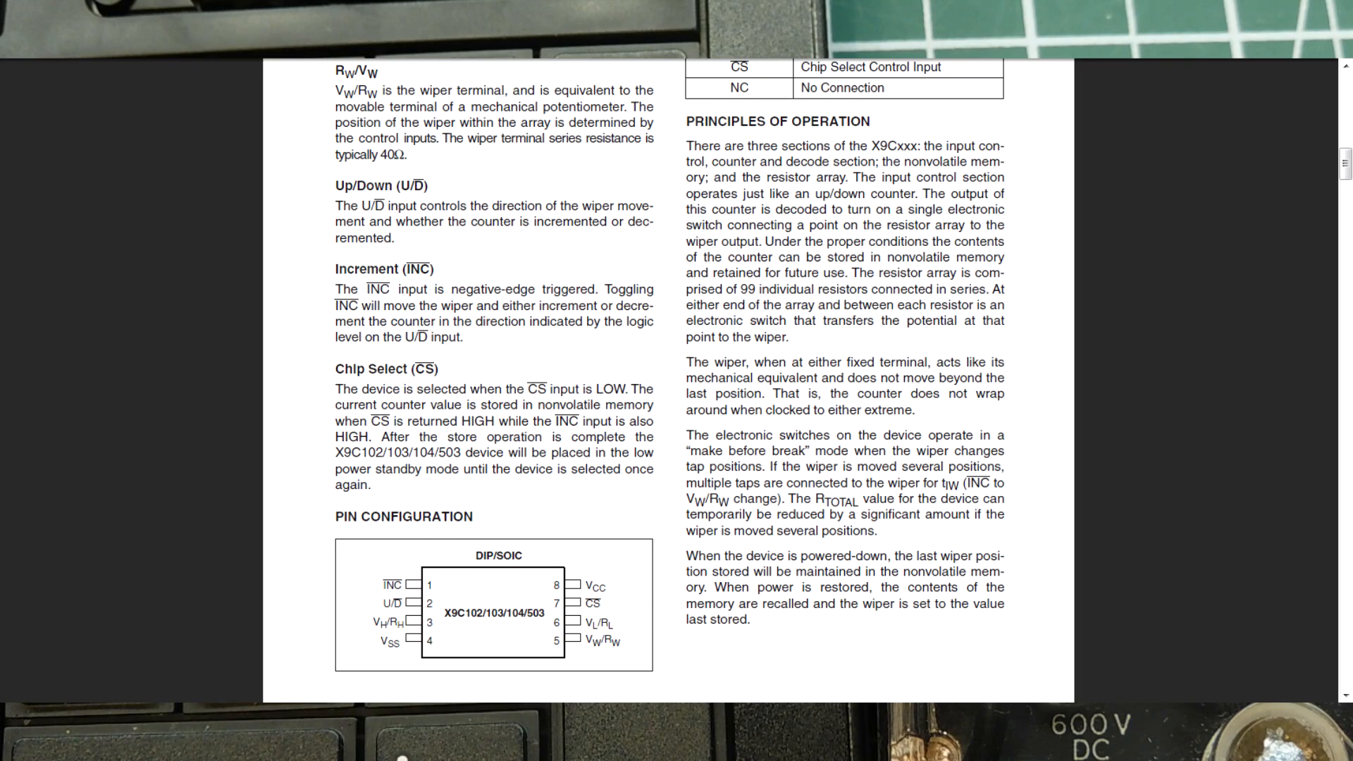